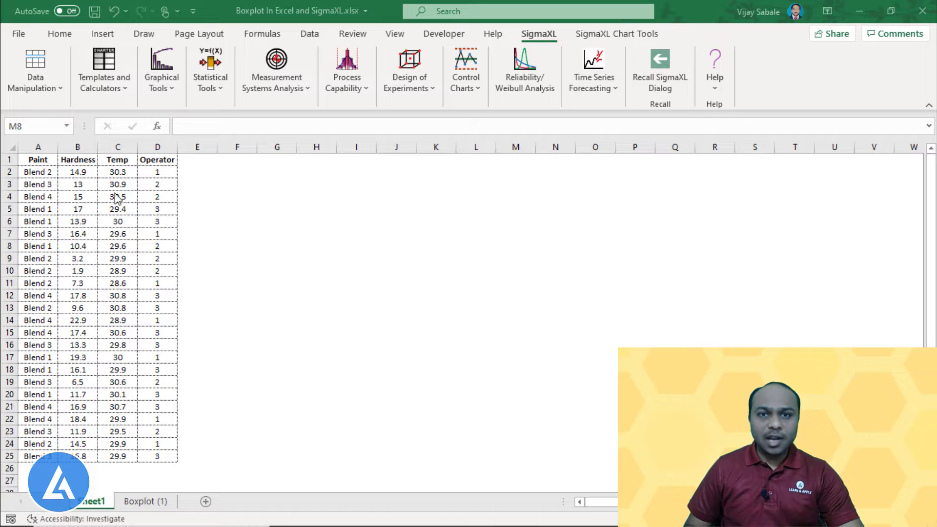
- Select a cell inside the paint data table to prepare a statistic chart
left_click(103, 33)
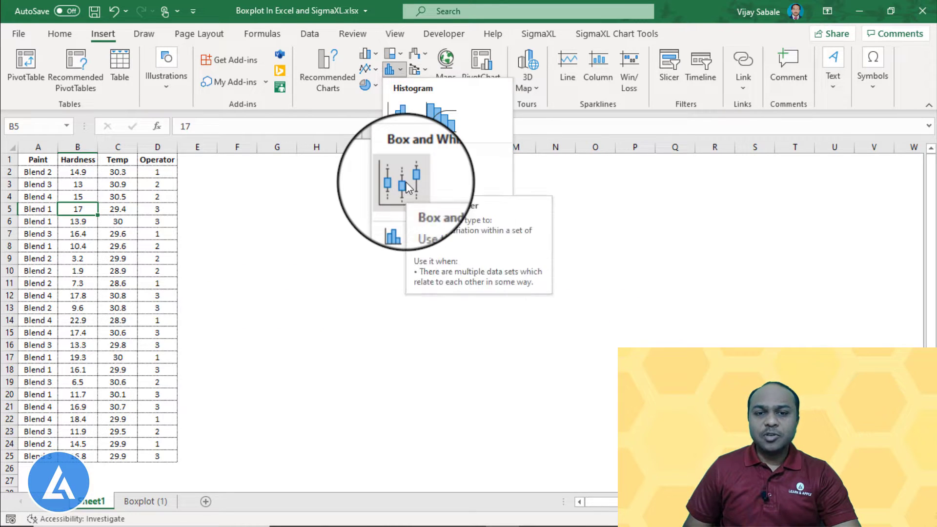
- Insert a Box and Whisker chart of Hardness, Temp and Operator by paint blend
left_click(402, 182)
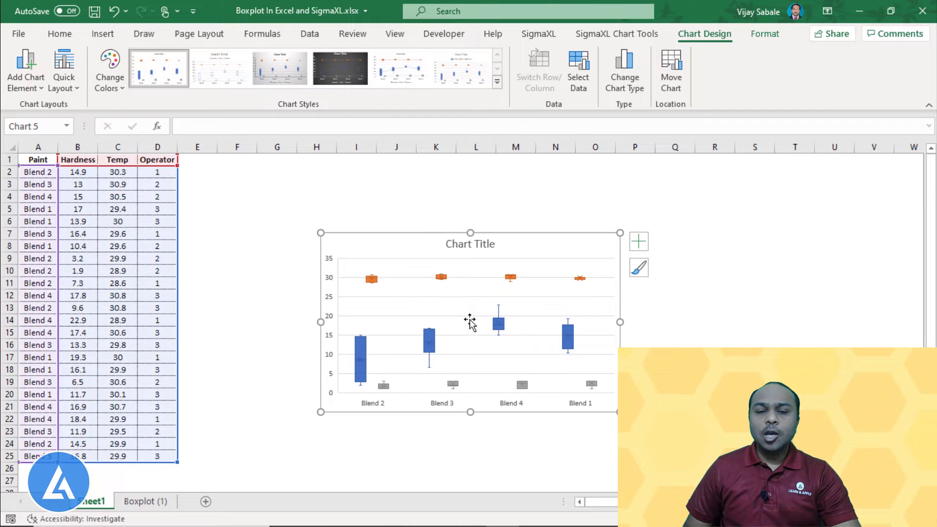
mouse_move(497, 195)
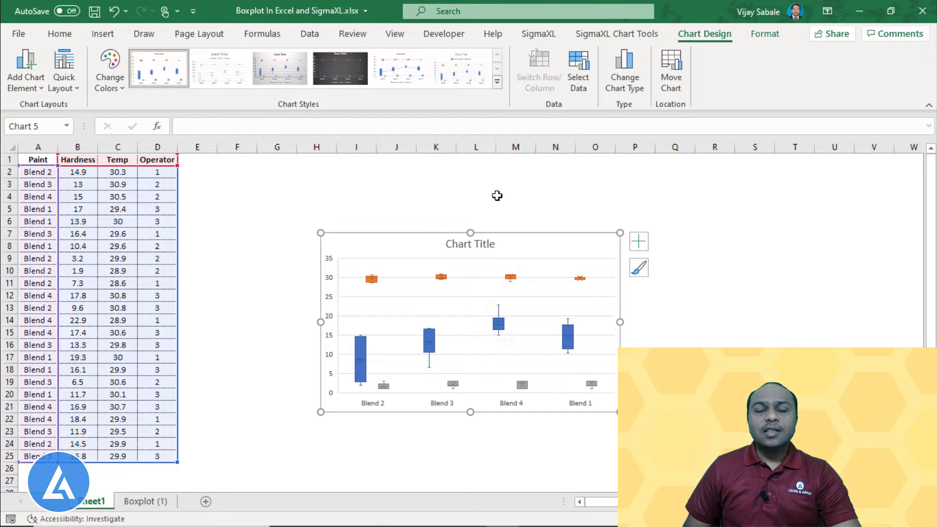
mouse_move(484, 316)
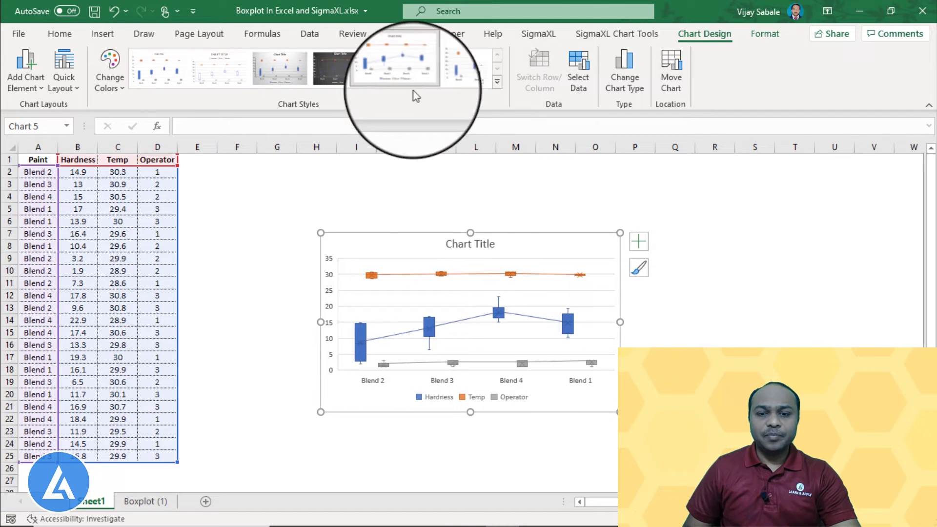
- Apply a chart style with mean lines and legend to the box and whisker chart
left_click(400, 67)
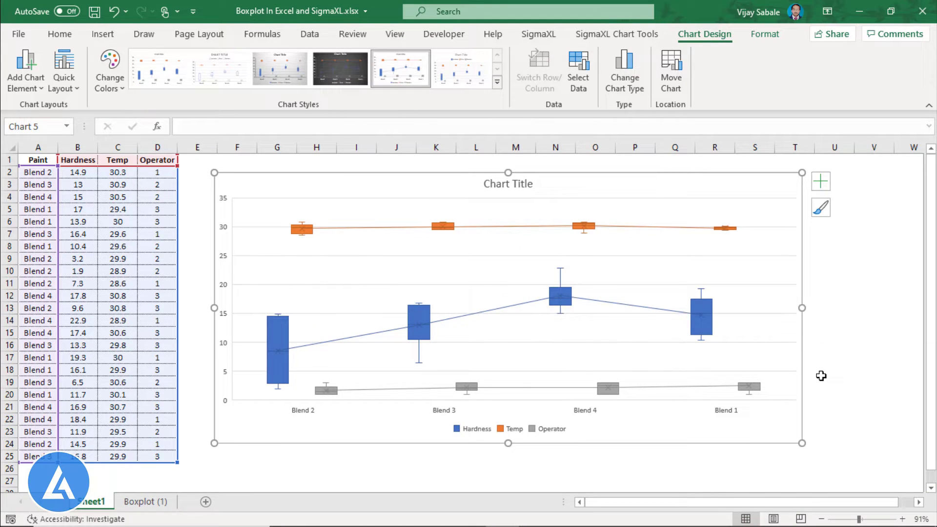
mouse_move(280, 437)
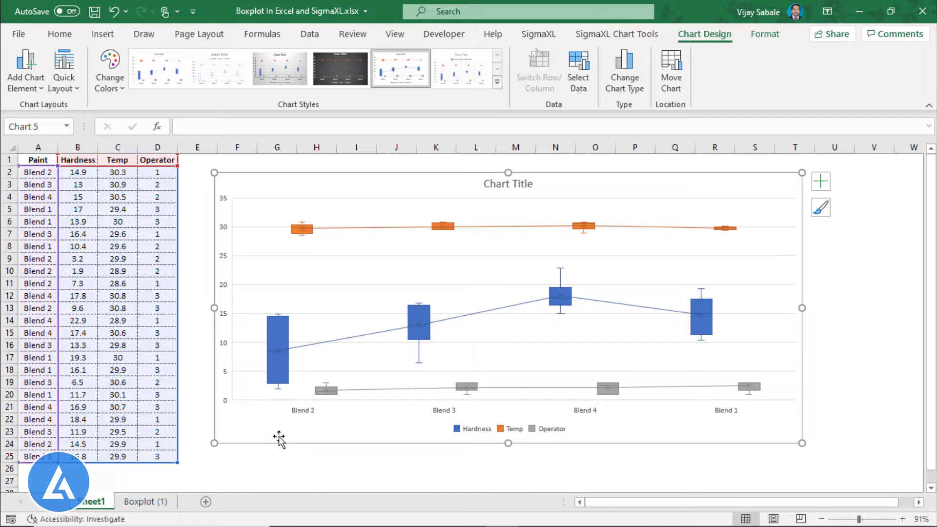
mouse_move(317, 445)
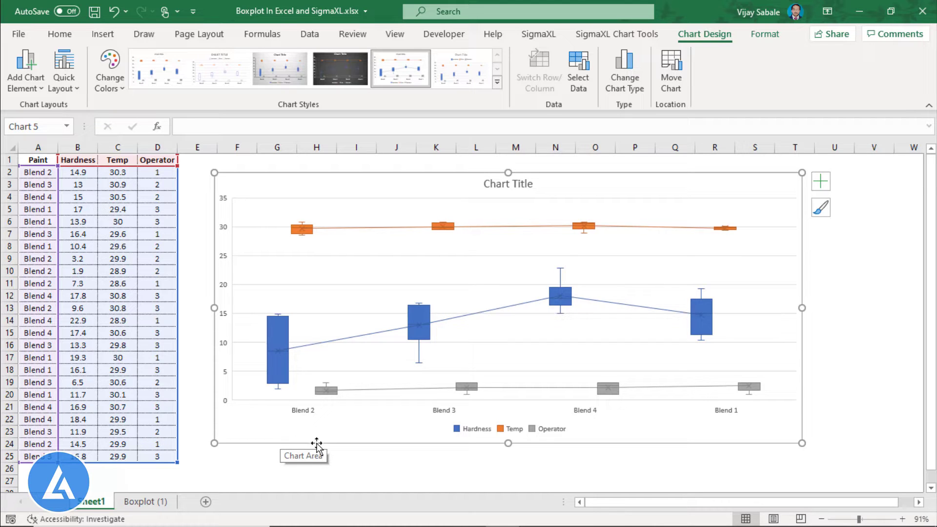
mouse_move(317, 417)
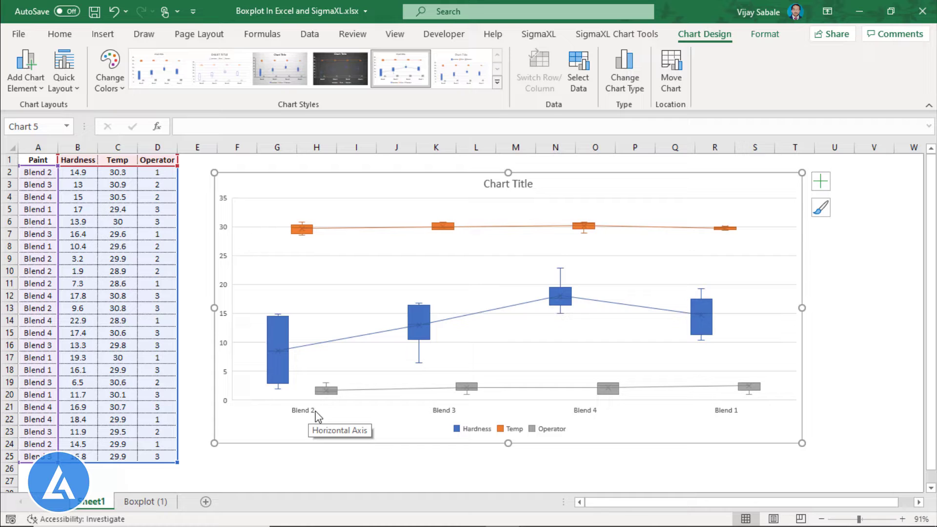
mouse_move(598, 418)
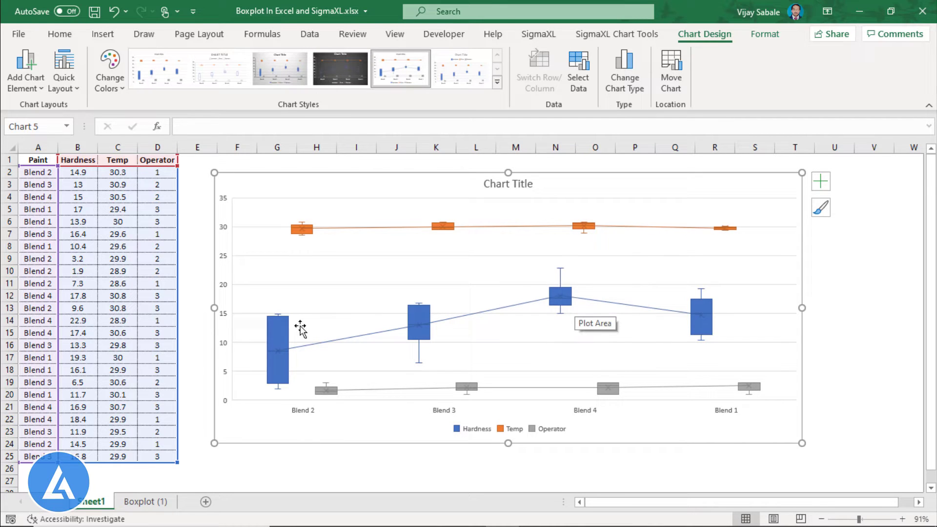
mouse_move(580, 311)
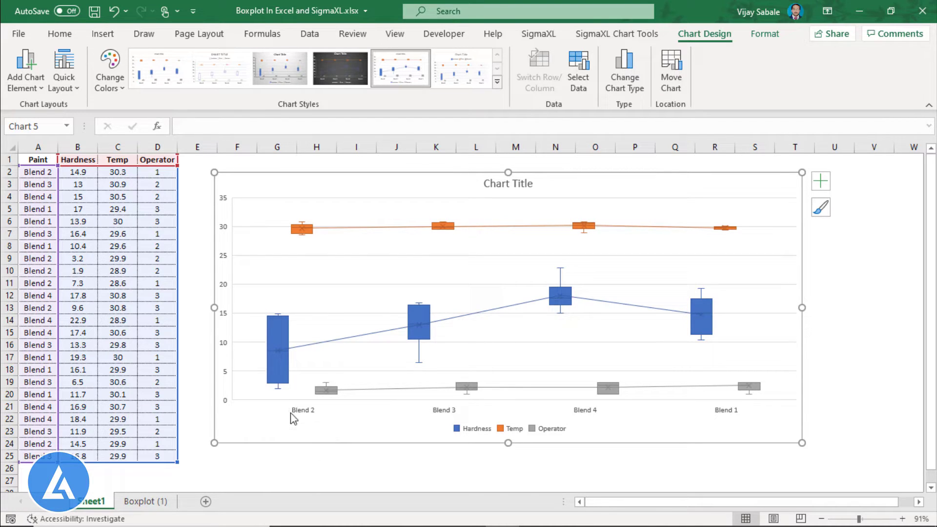
mouse_move(292, 417)
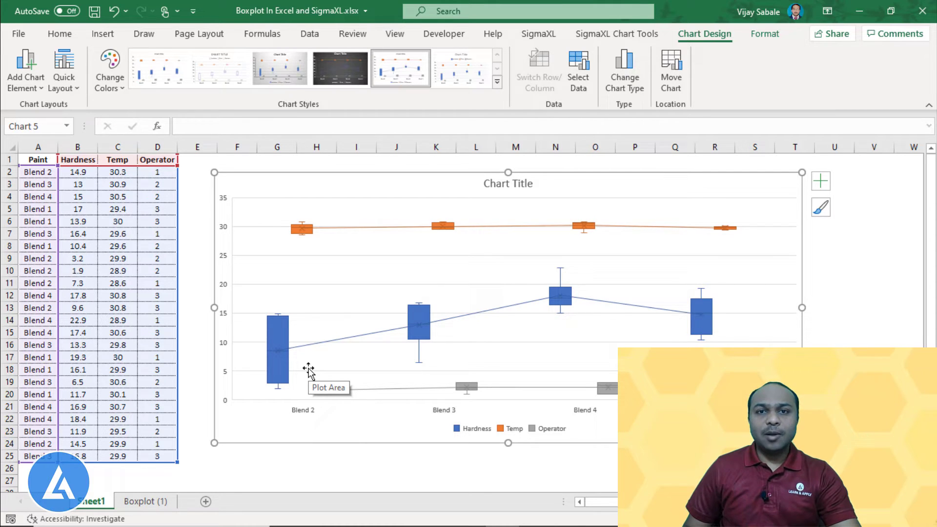
mouse_move(841, 321)
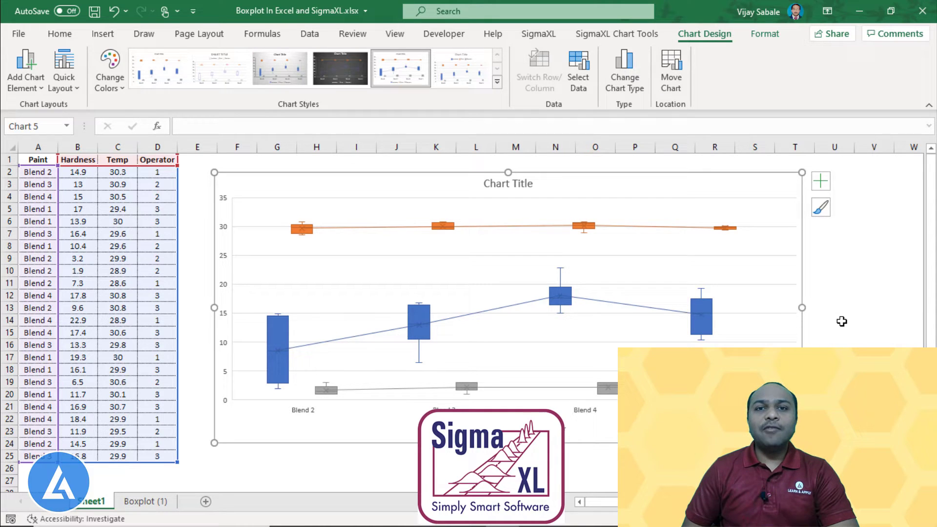
left_click(492, 34)
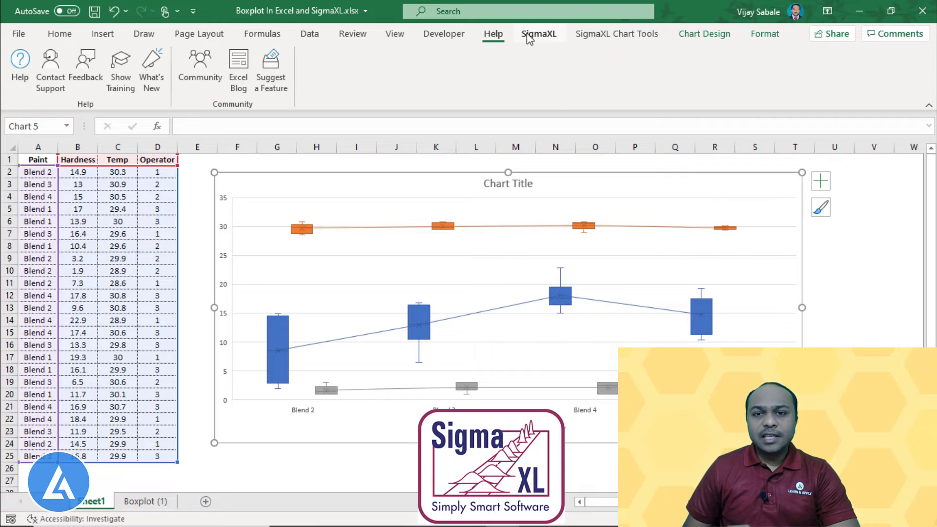
- Show the SigmaXL Graphical Tools list where Boxplots is offered
left_click(539, 33)
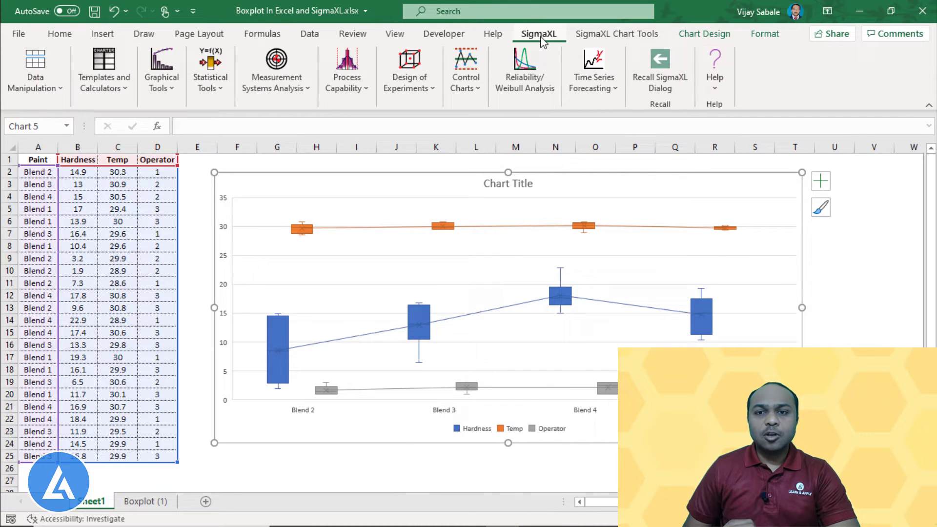
left_click(616, 33)
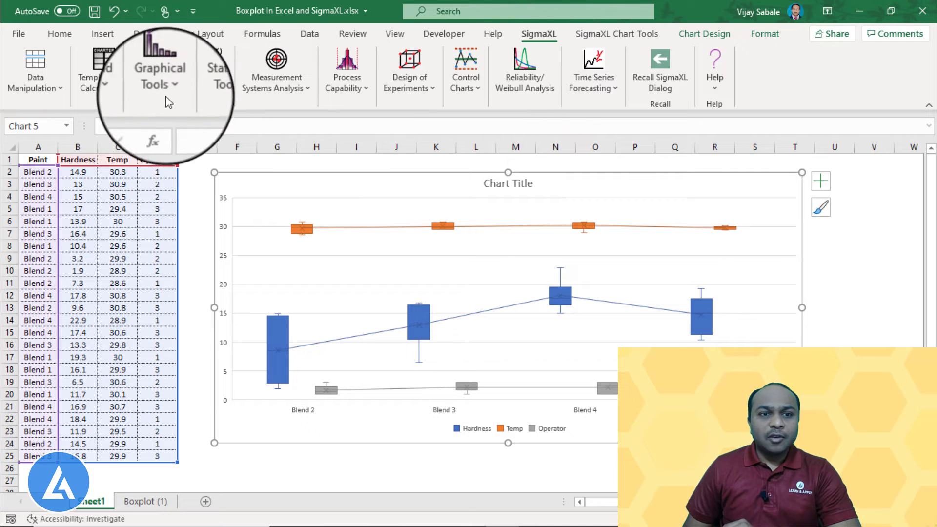
left_click(156, 71)
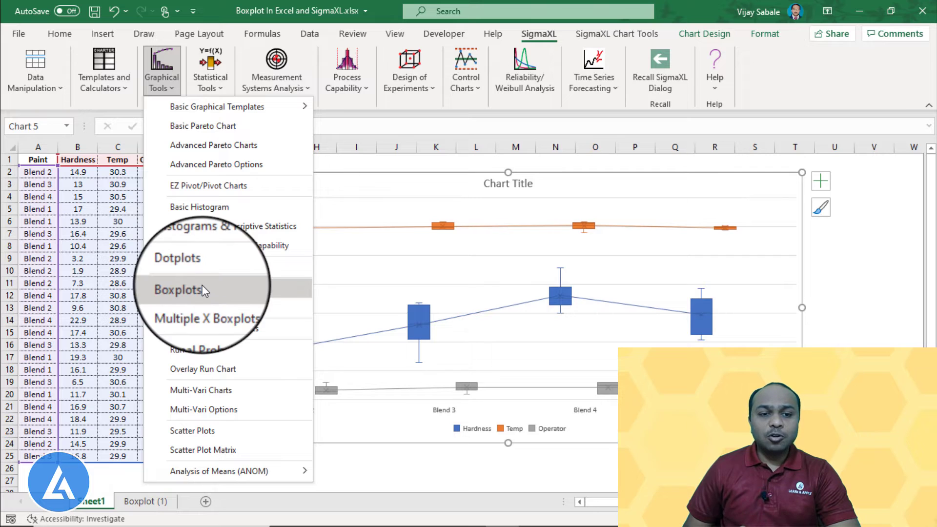
left_click(177, 290)
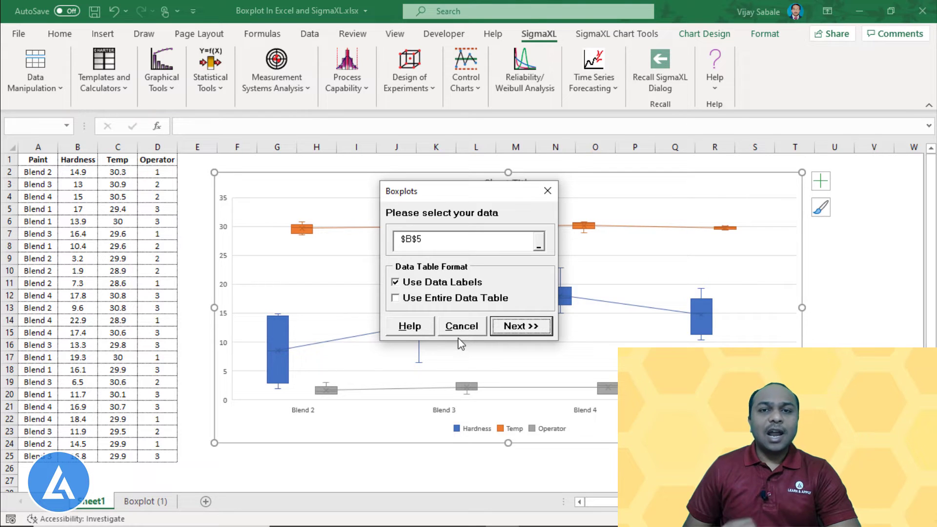
mouse_move(465, 340)
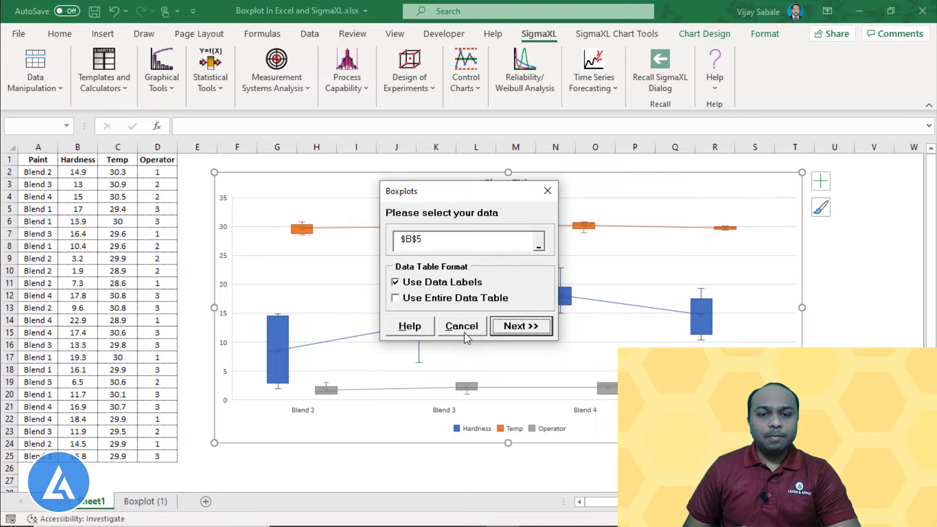
left_click(461, 326)
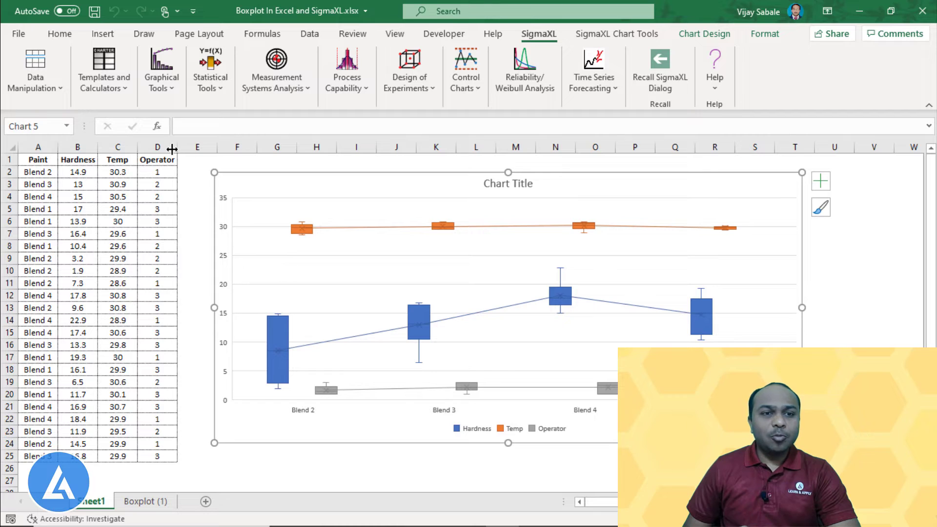
mouse_move(130, 268)
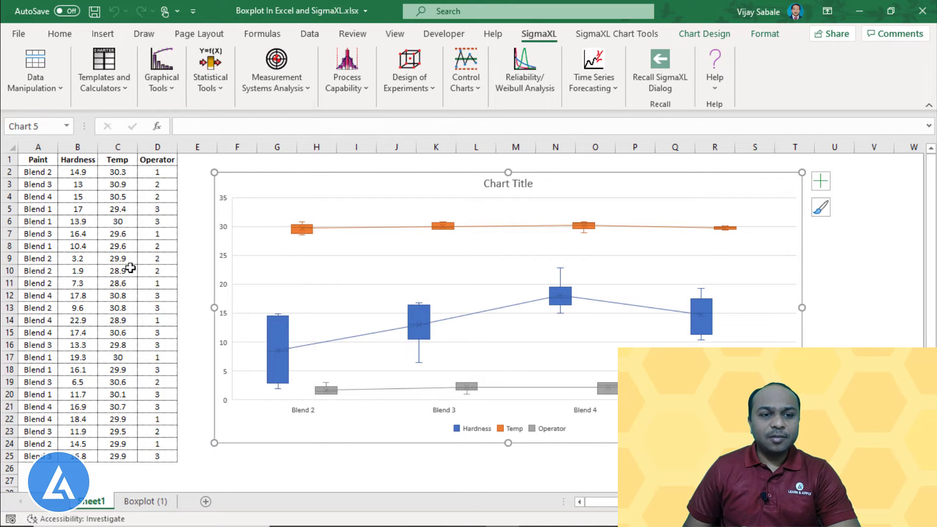
- Restart SigmaXL Boxplots using the whole table $A$1:$D$25 with data labels, and continue
left_click(77, 271)
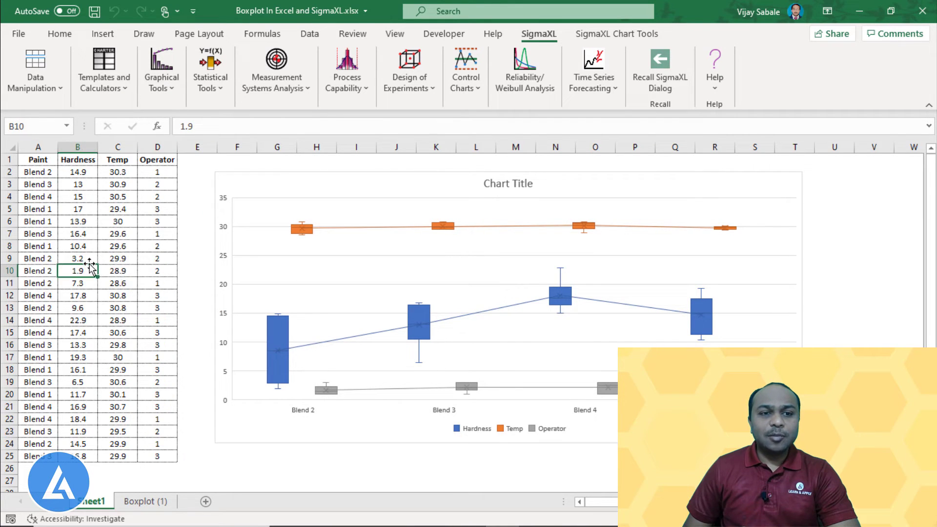
left_click(161, 71)
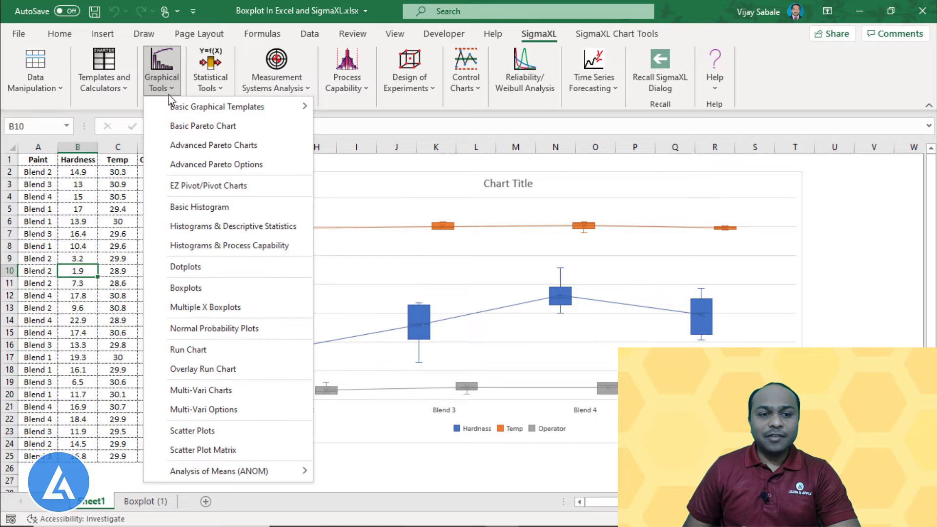
left_click(185, 287)
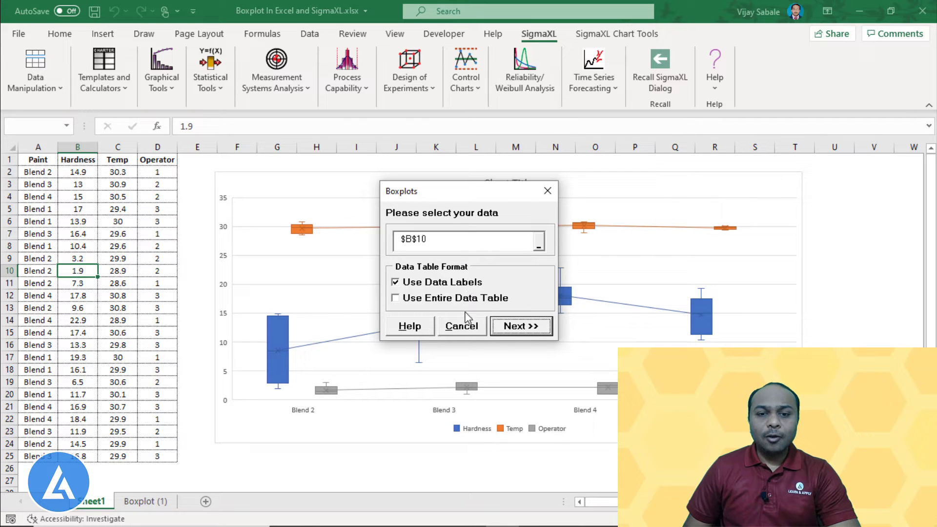
left_click(395, 297)
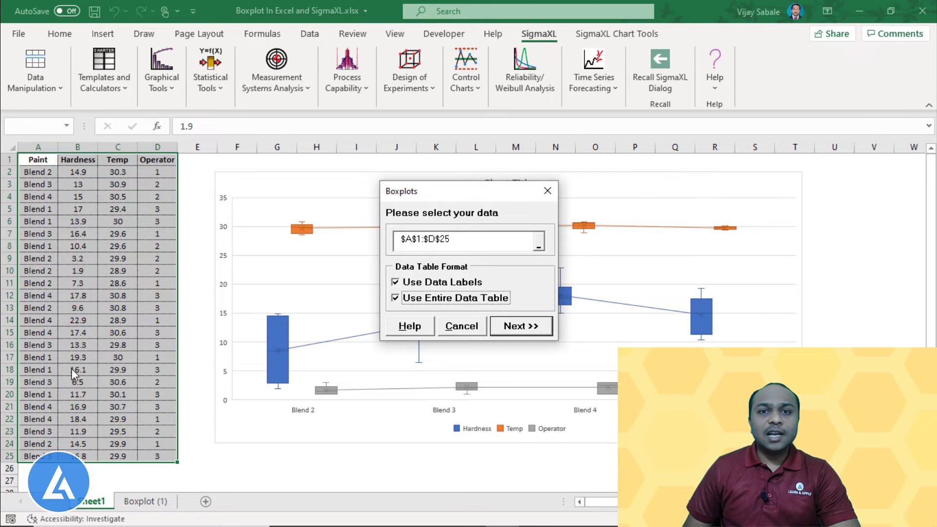
left_click(395, 298)
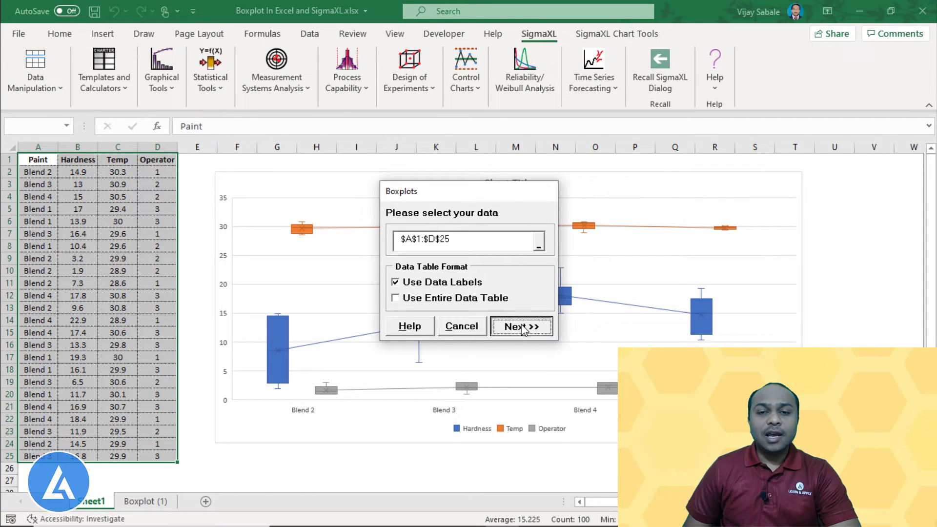
left_click(520, 326)
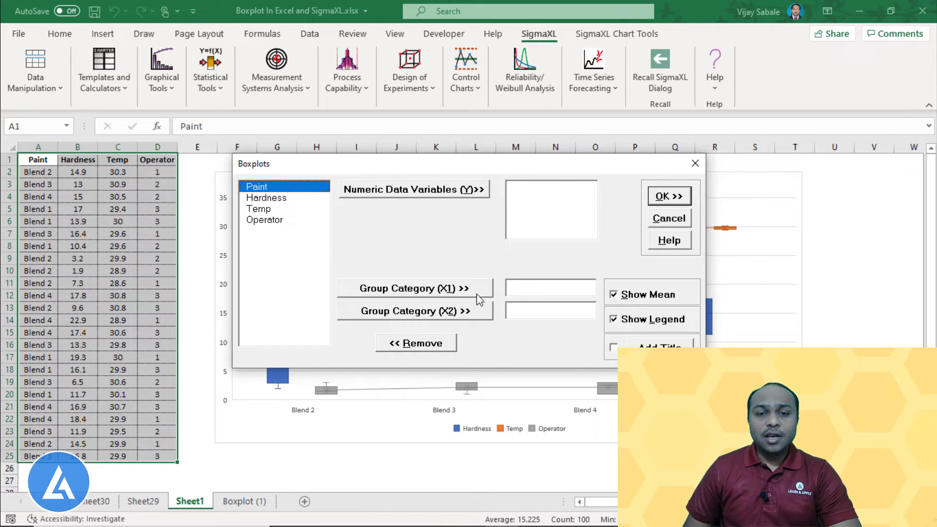
mouse_move(428, 236)
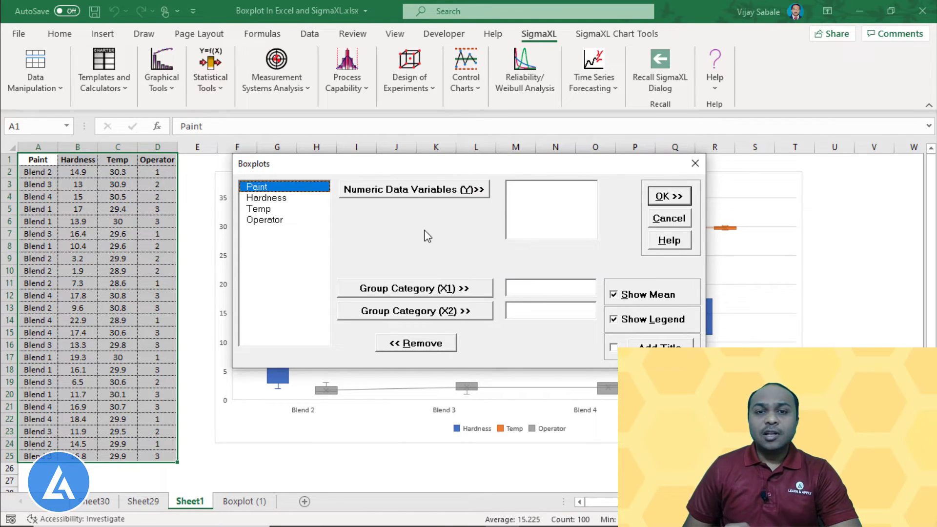
mouse_move(398, 226)
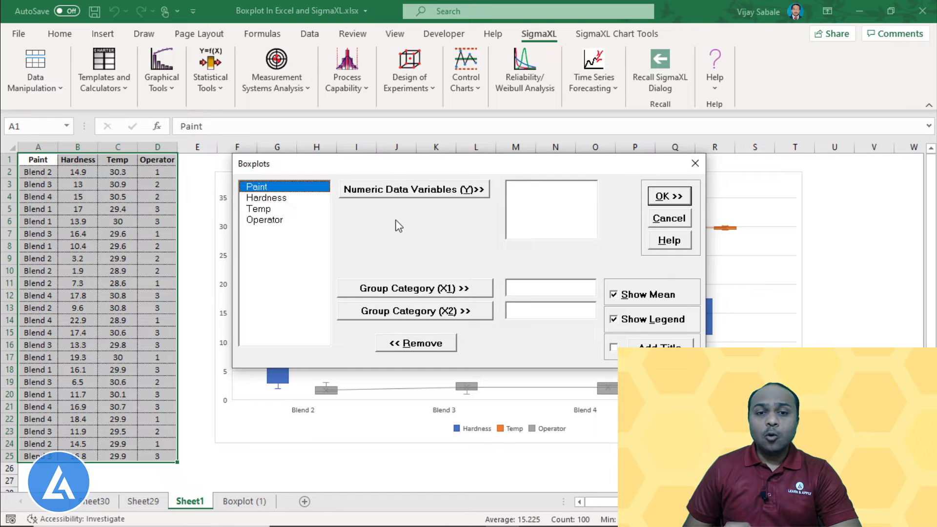
mouse_move(278, 208)
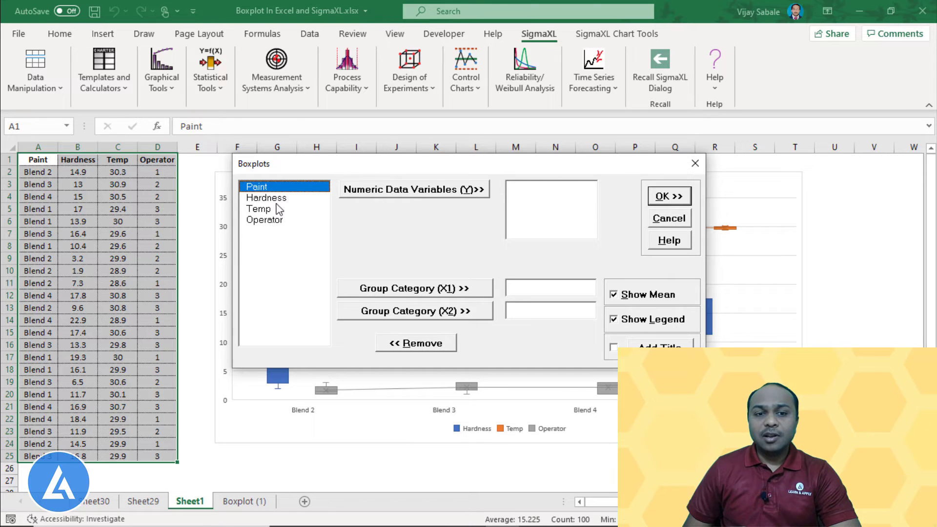
- Assign Hardness as Y variable, Paint as Group Category X1 and Operator as X2
left_click(266, 198)
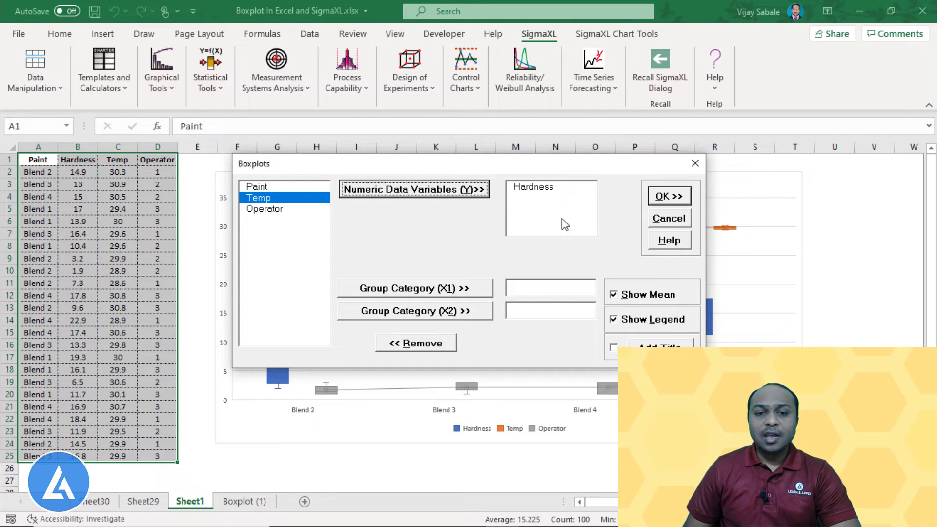
mouse_move(544, 246)
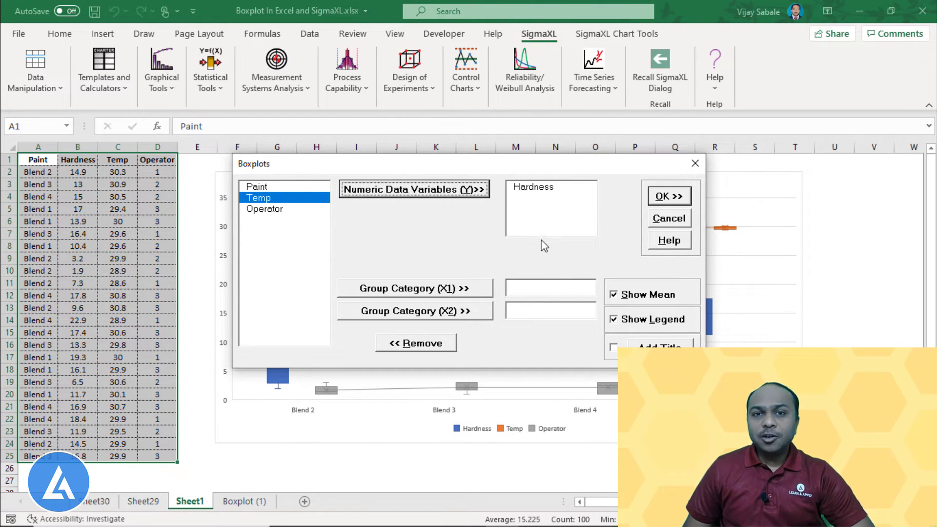
mouse_move(514, 250)
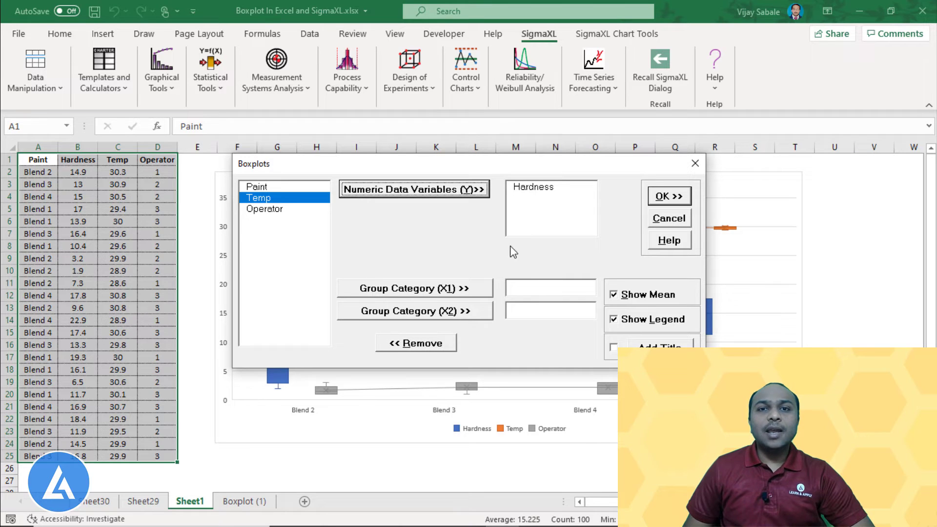
mouse_move(481, 256)
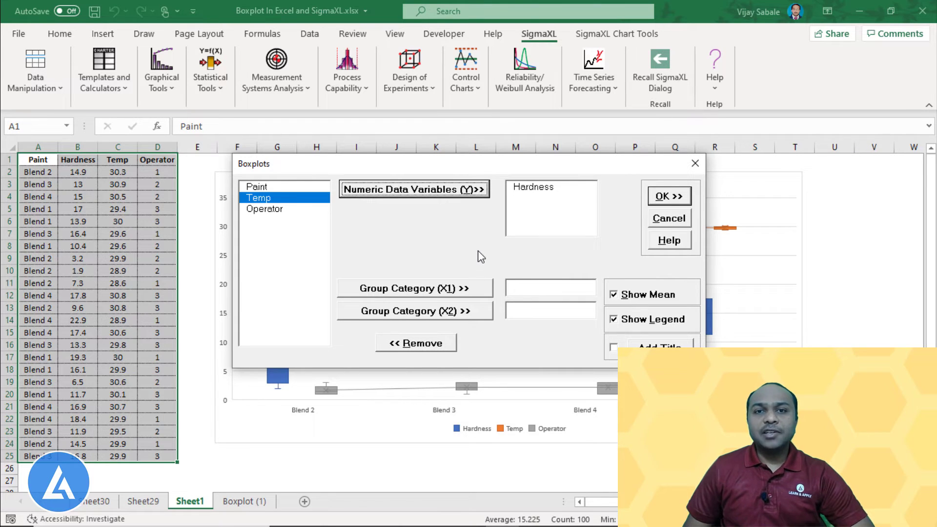
left_click(256, 187)
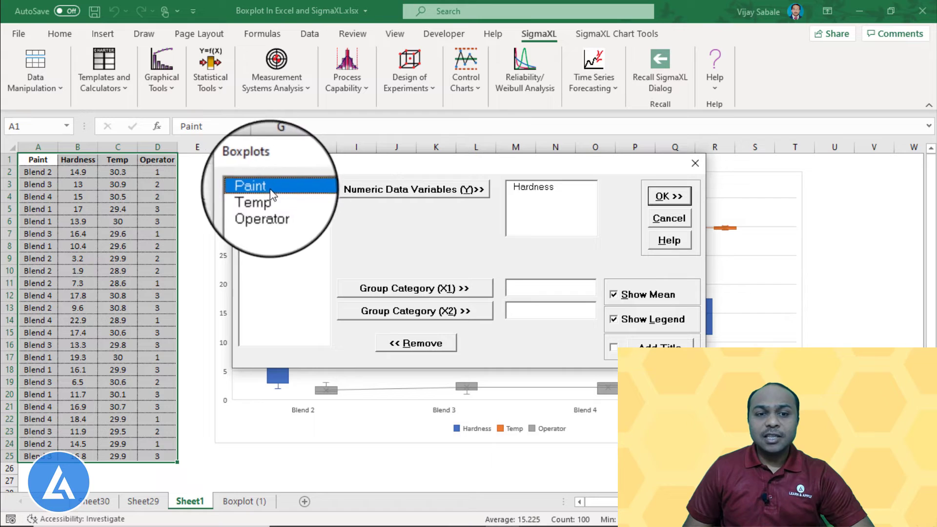
left_click(414, 286)
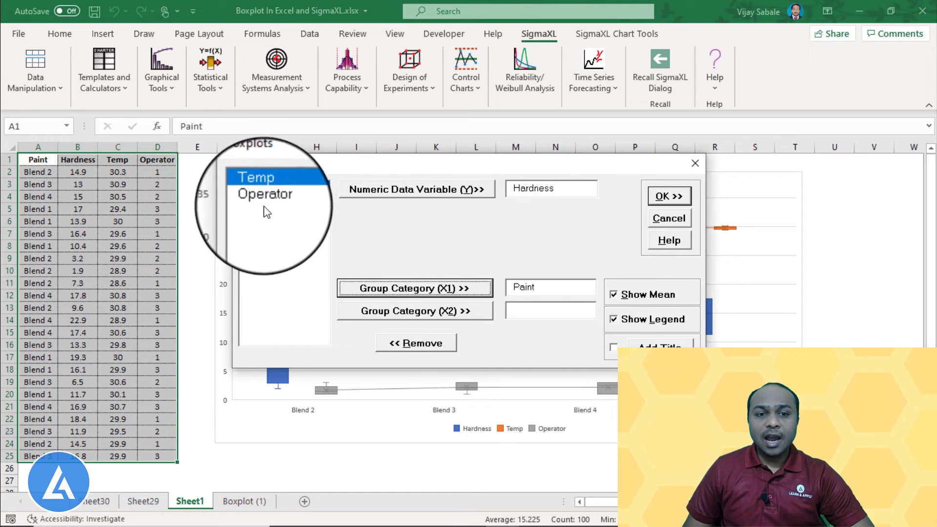
left_click(415, 310)
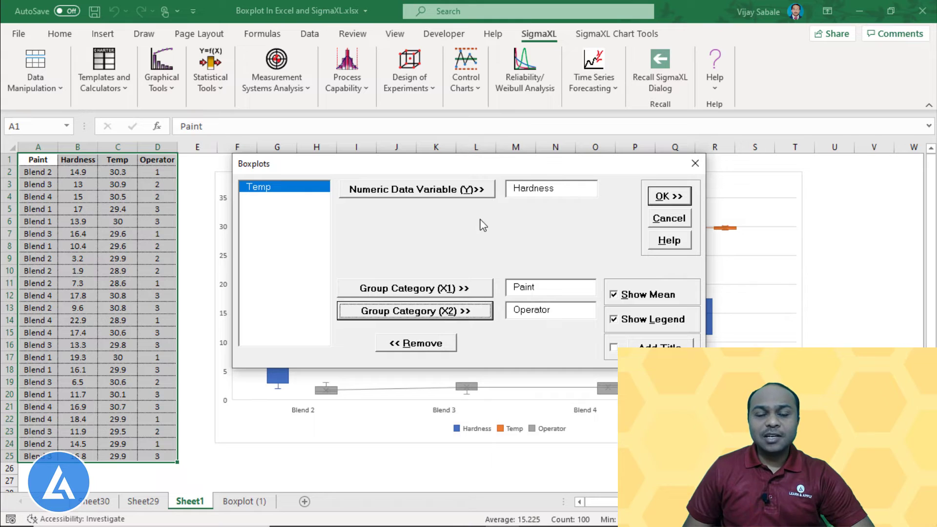
mouse_move(445, 197)
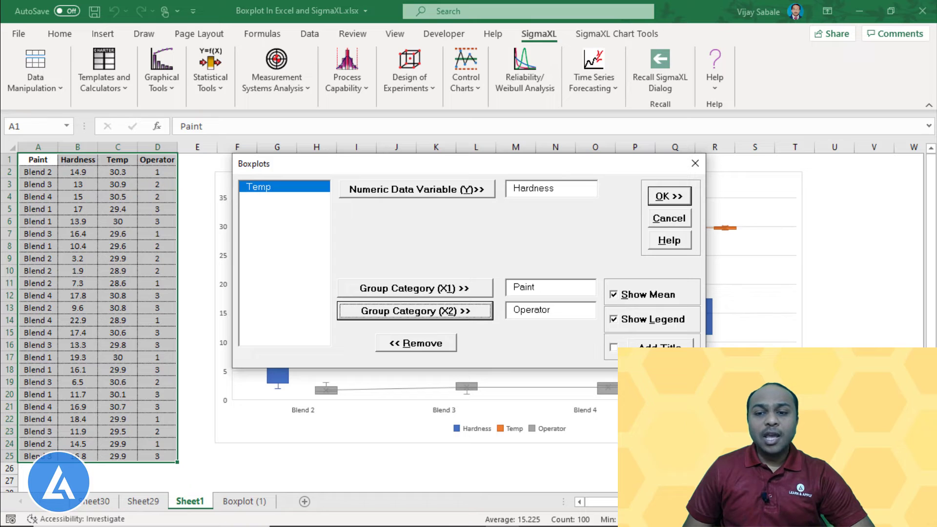
- Add chart title 'Boxplot for Paint Hardness and Operator' and confirm the Boxplots setup
left_click(612, 347)
type("Boxplot for Paint Hardness")
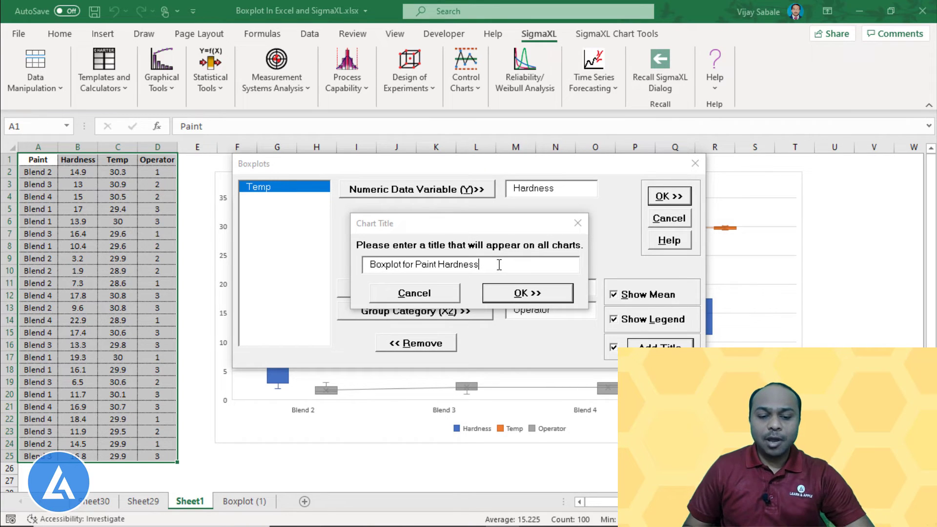
type("and")
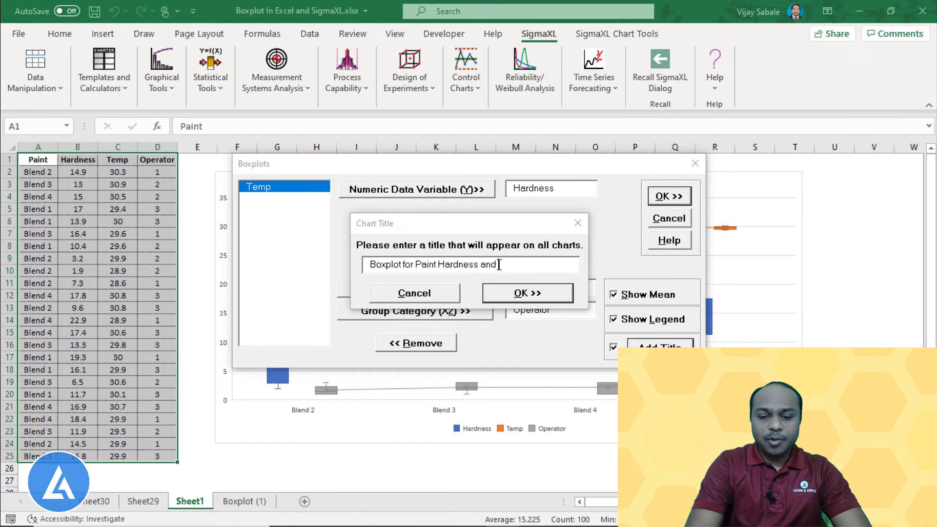
type("Operator")
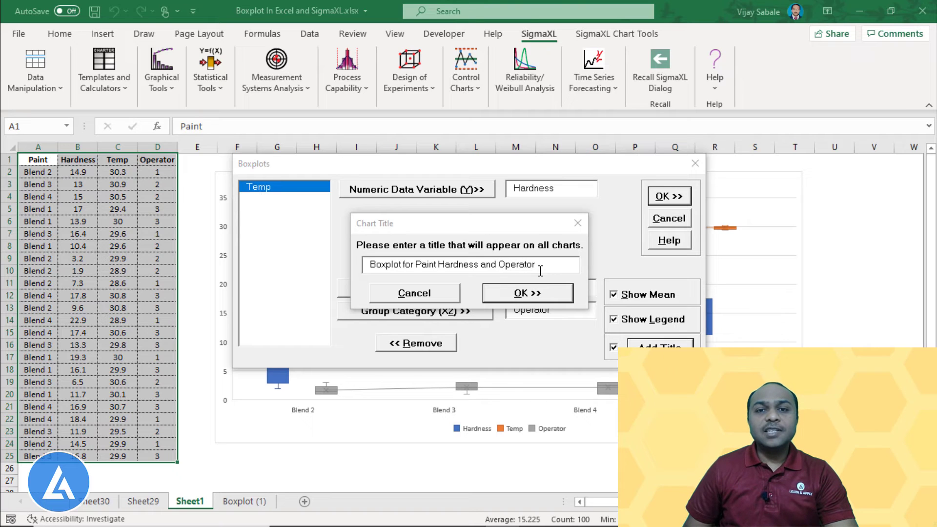
left_click(526, 293)
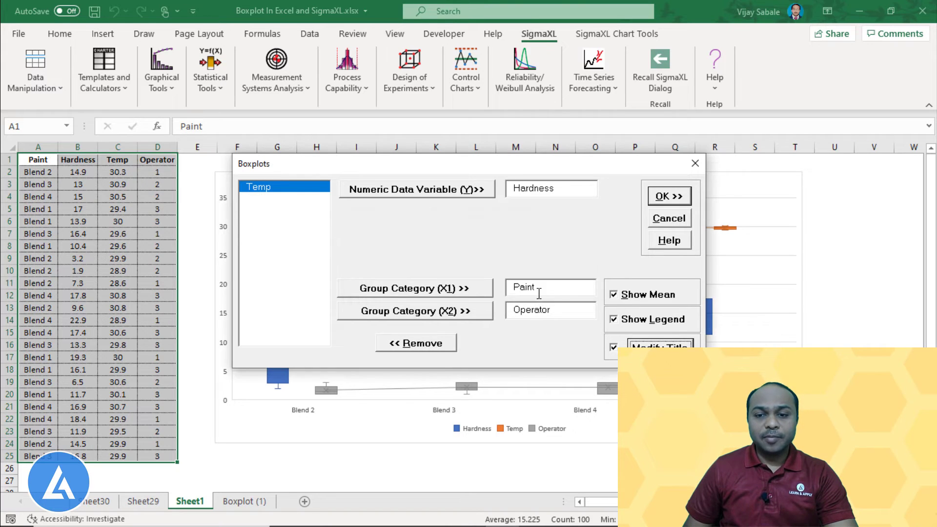
left_click(668, 197)
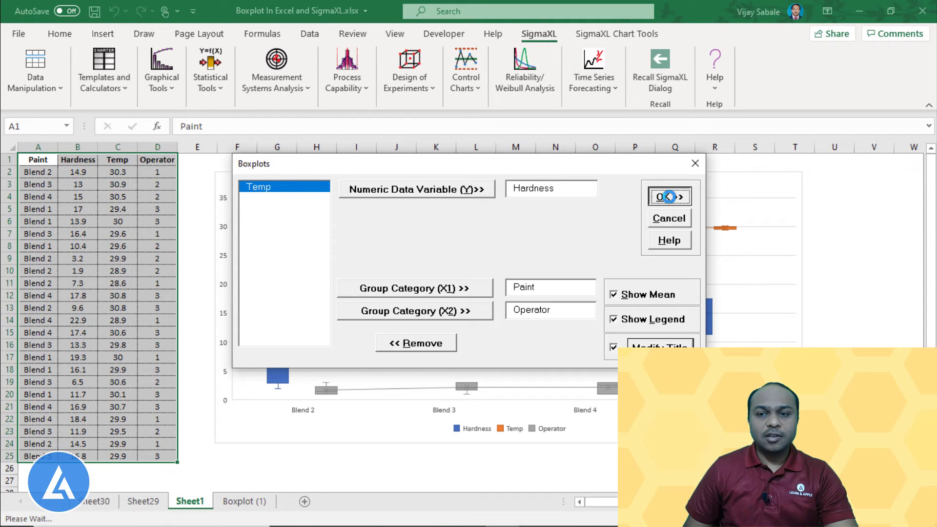
- Generate the boxplots on sheet Boxplot (2) and review the charts for operators 1-3
left_click(668, 196)
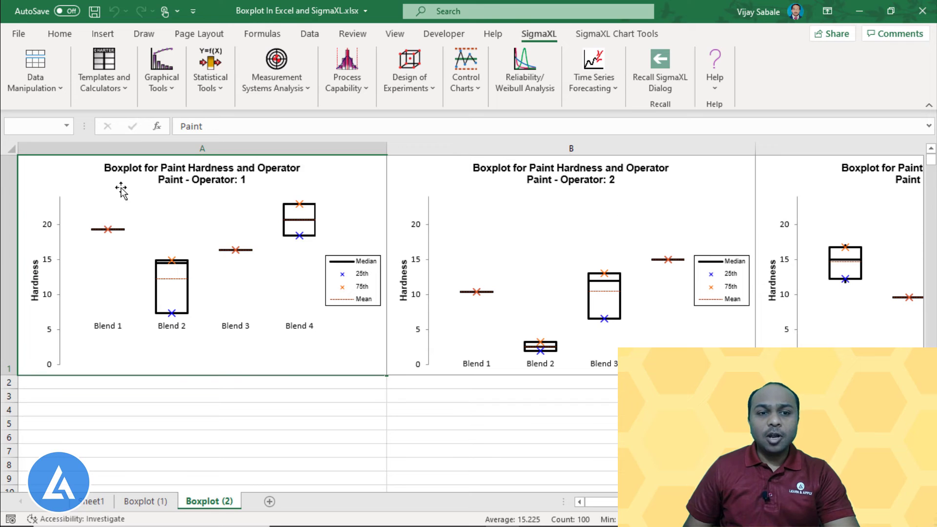
mouse_move(211, 190)
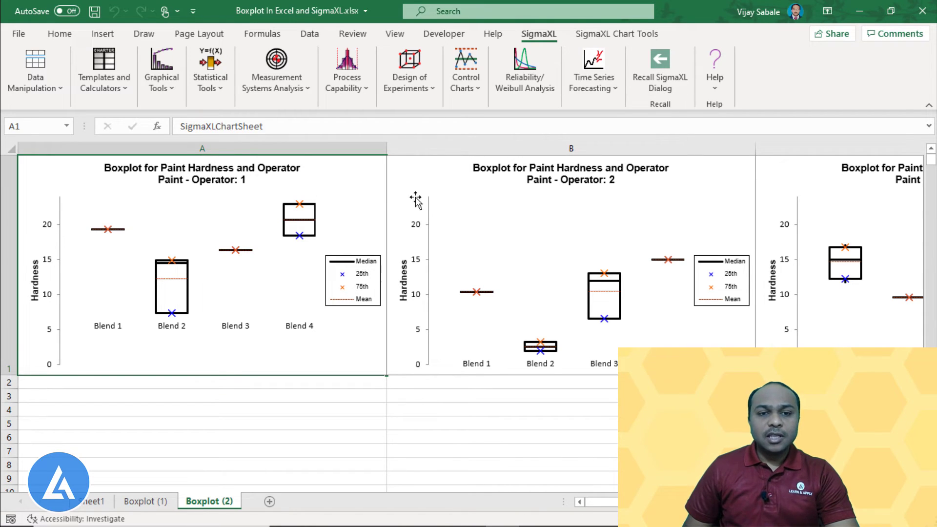
mouse_move(63, 320)
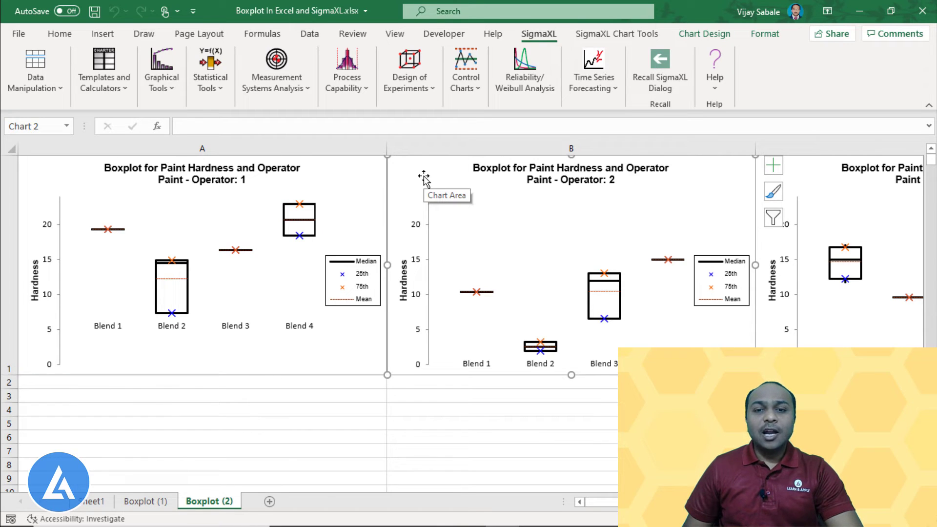
mouse_move(472, 188)
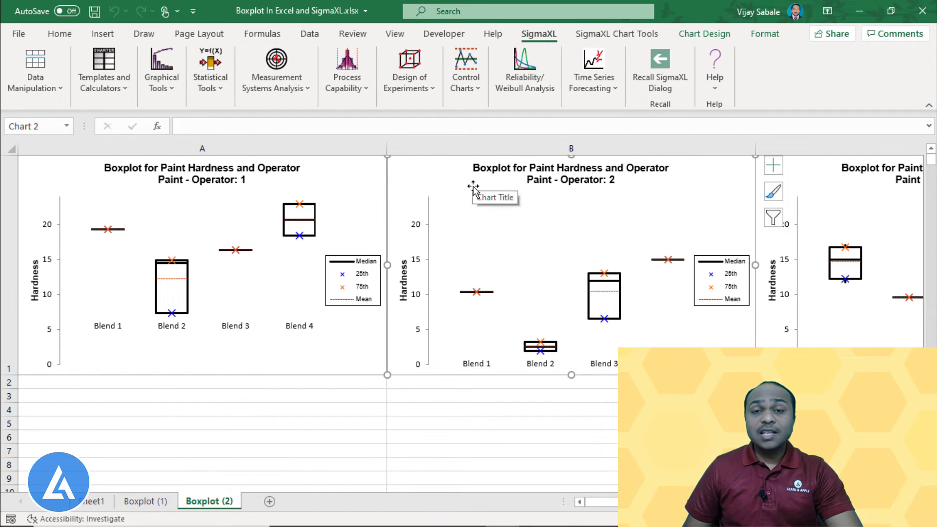
mouse_move(491, 320)
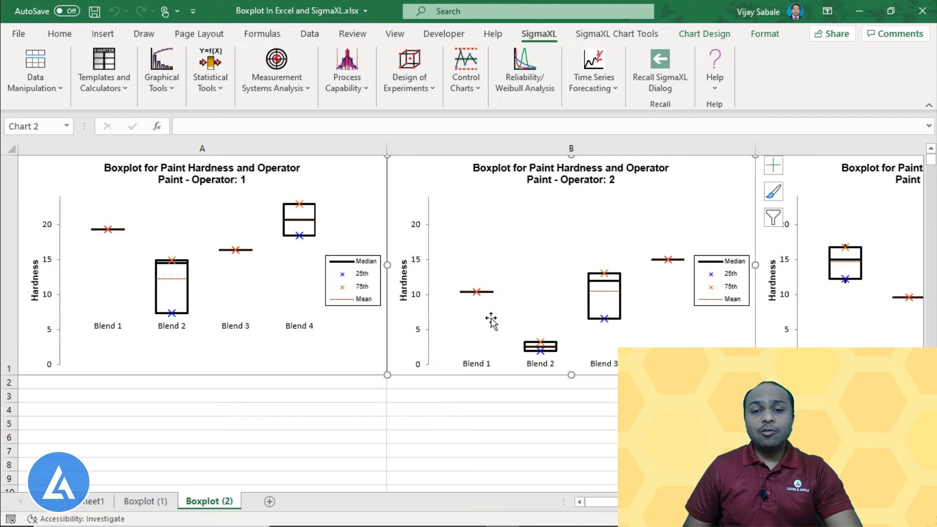
scroll("right", 3)
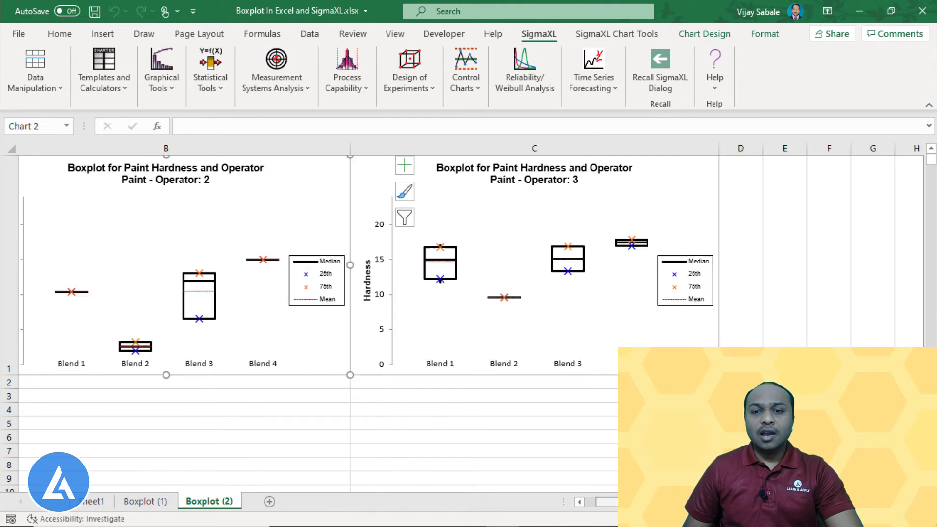